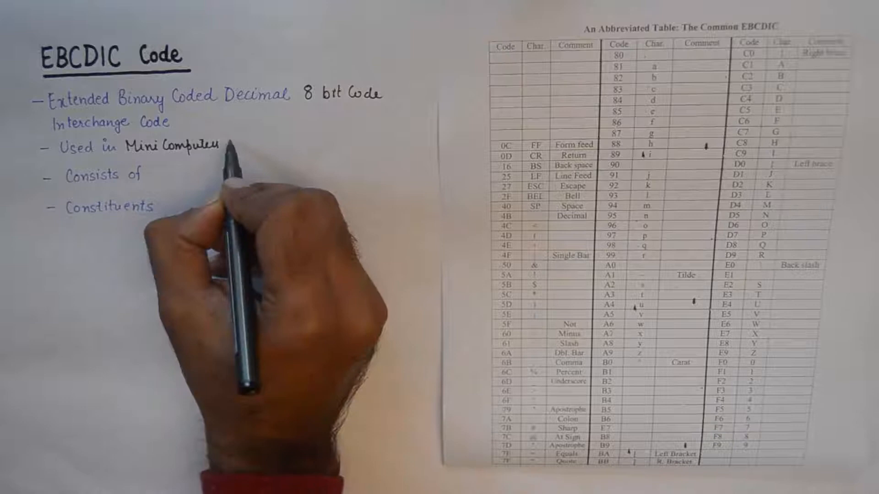
text(/ Mai)
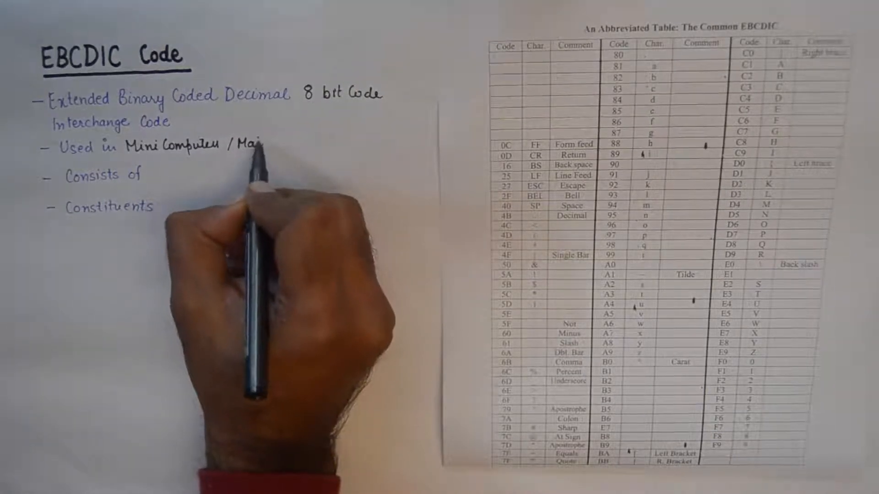
text(Mainframe Compu)
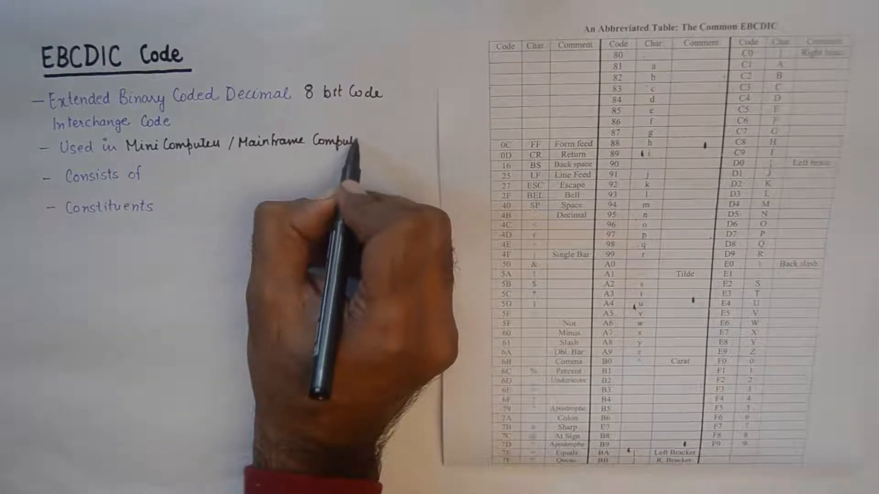
text(s of)
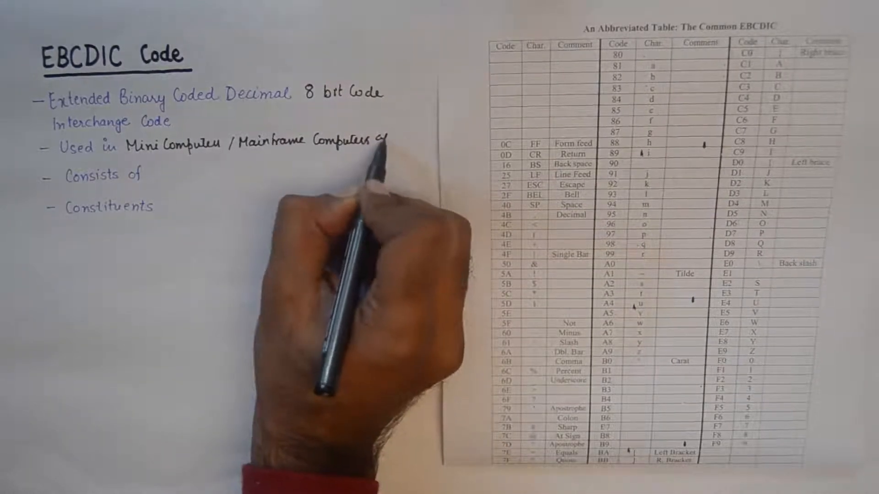
text(IBM)
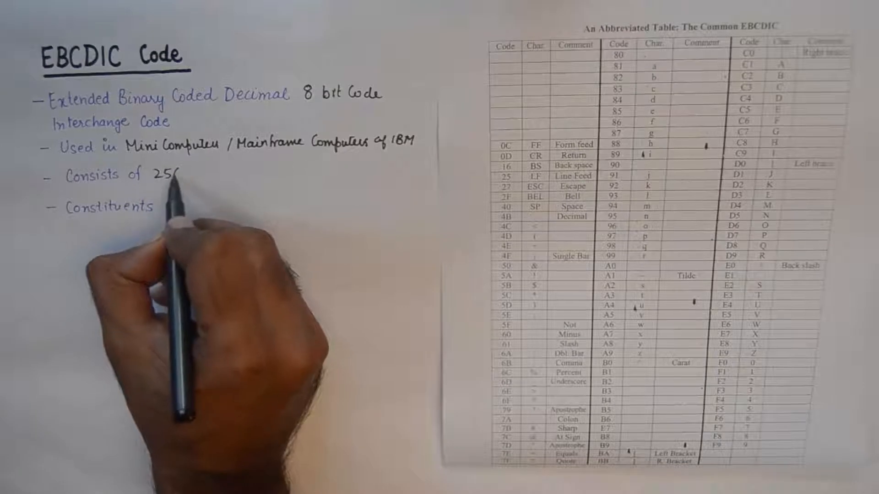
text(Cod)
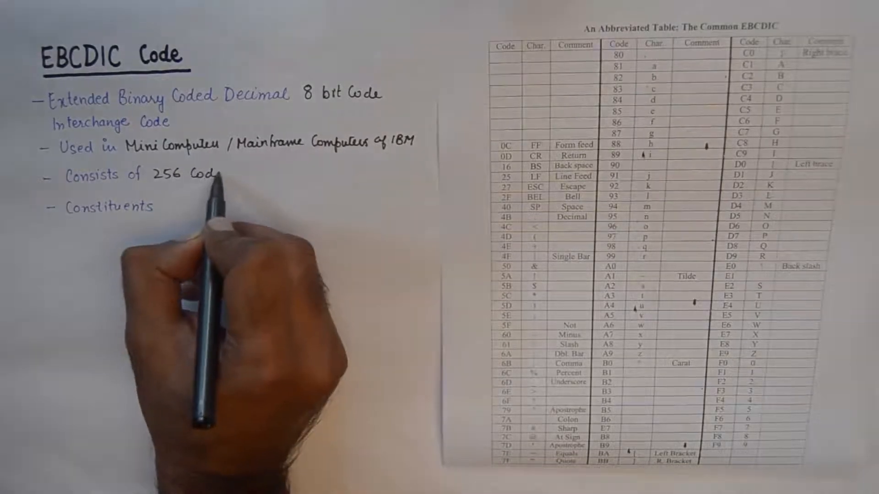
text(s 2^8 =)
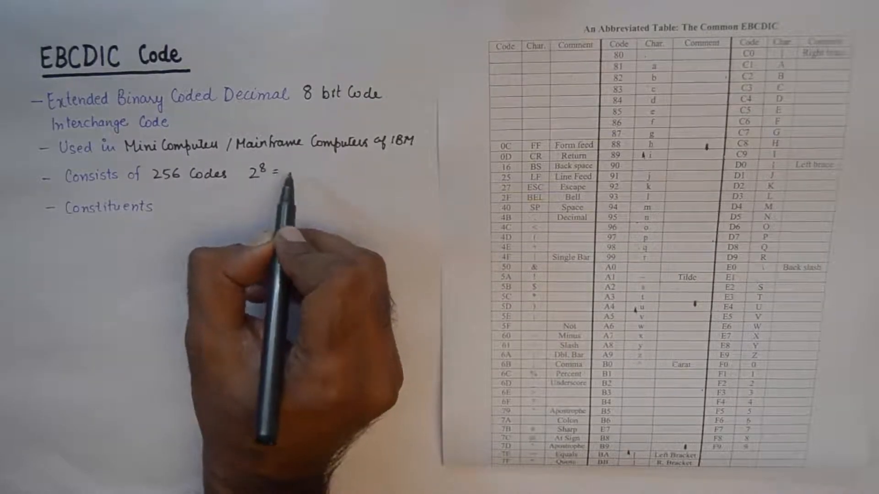
text(256)
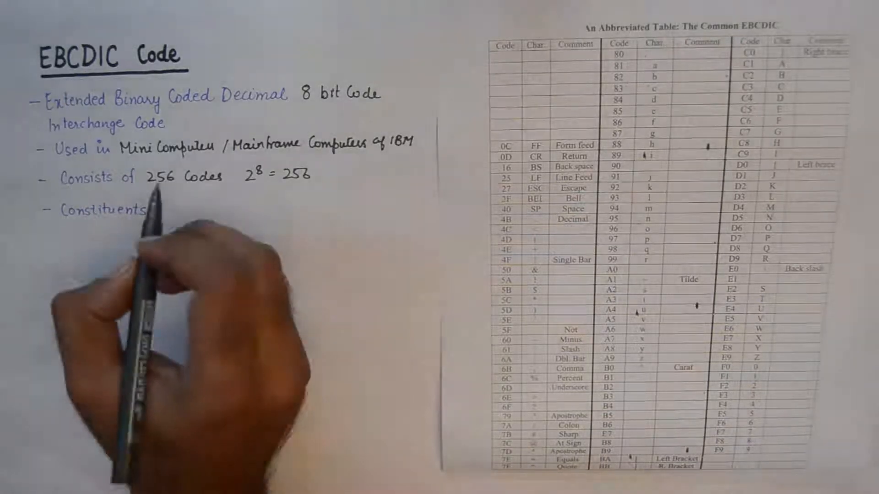
text(characte)
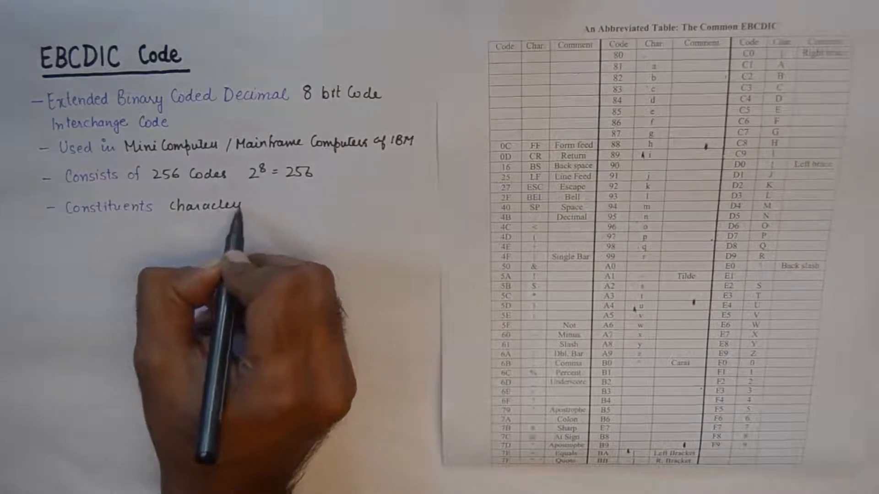
text(, lell)
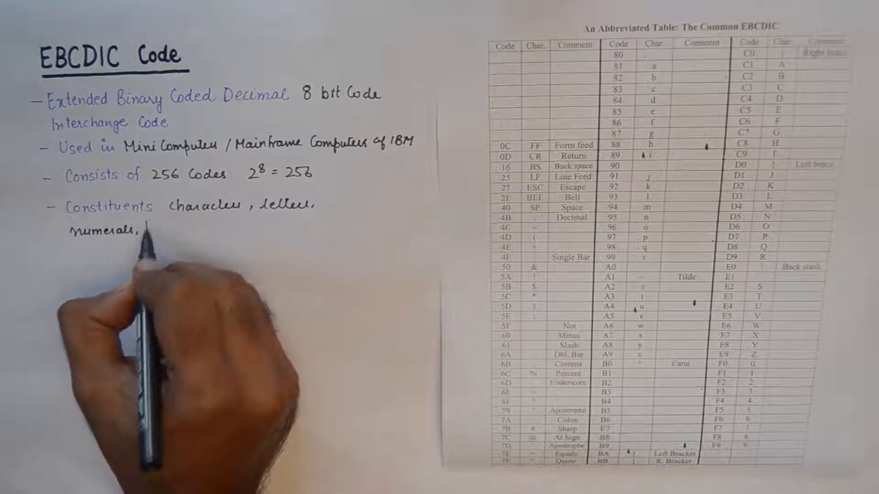
text(punch)
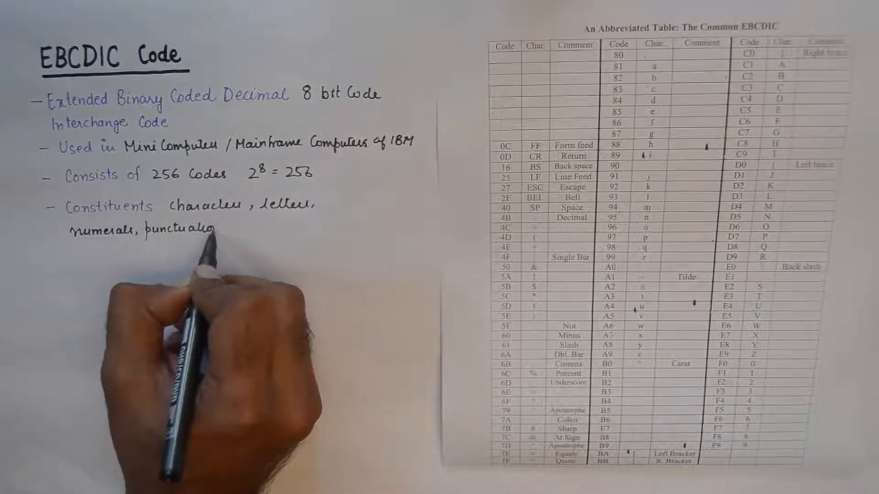
text(Marks other symbols)
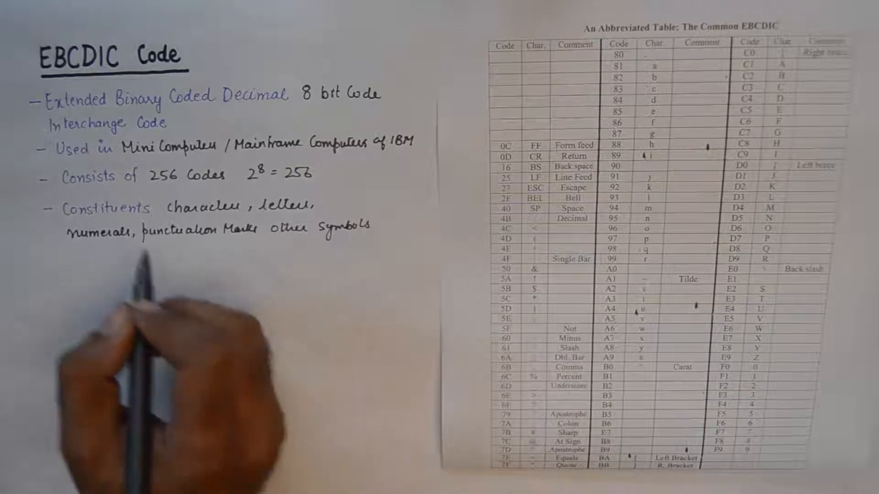
text(in)
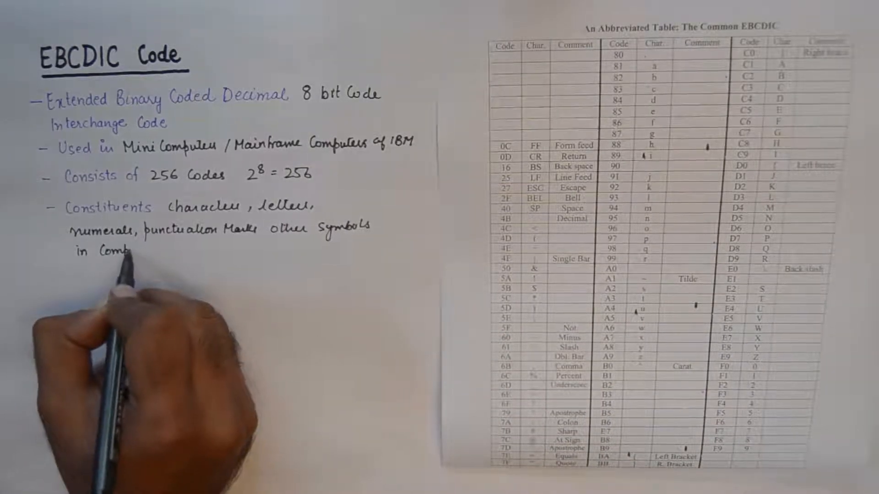
text(Computerized)
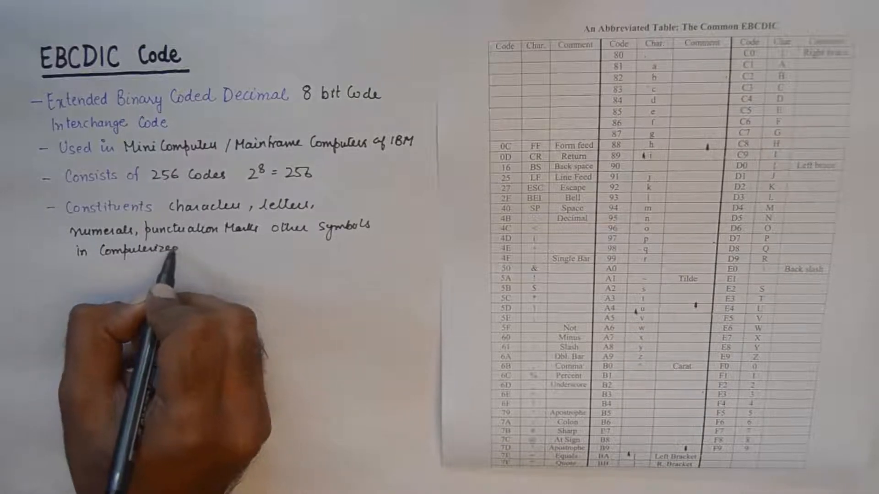
text(text)
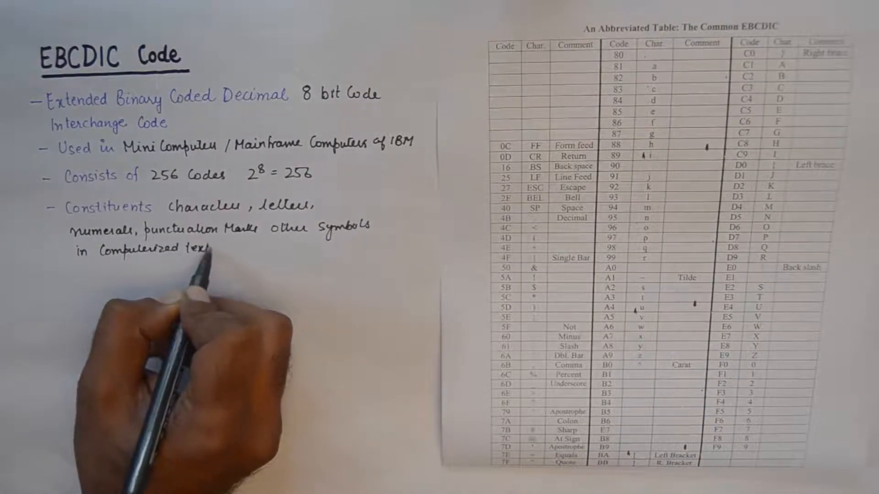